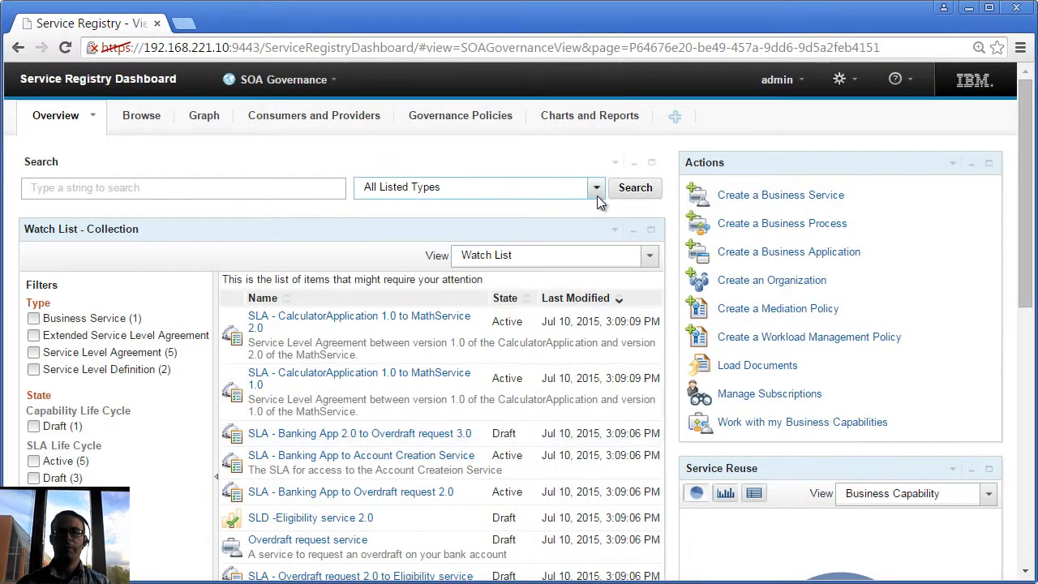
Search the registry for Business Capability items, listing six services and applications
left_click(596, 187)
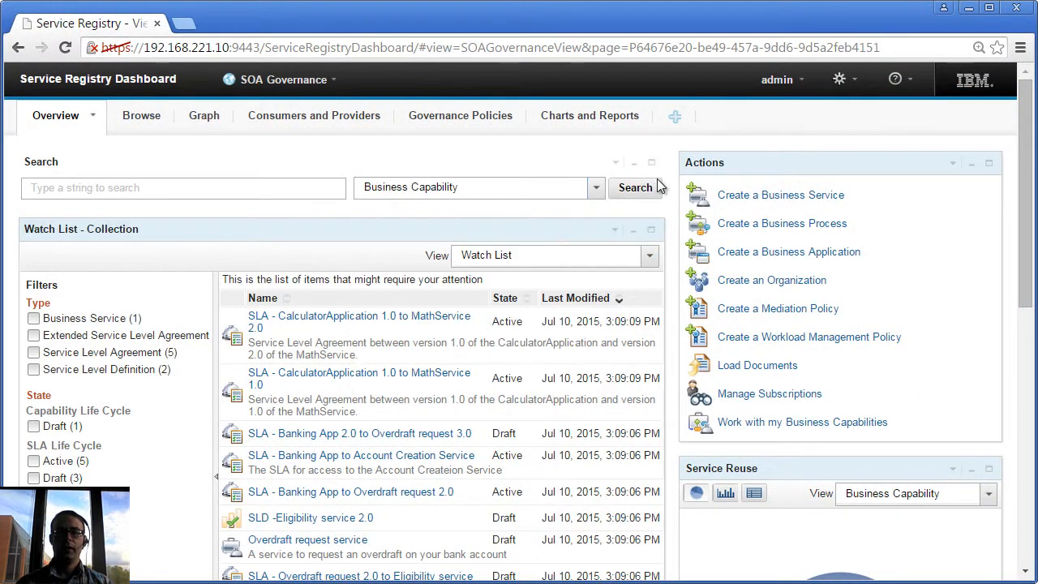
left_click(634, 187)
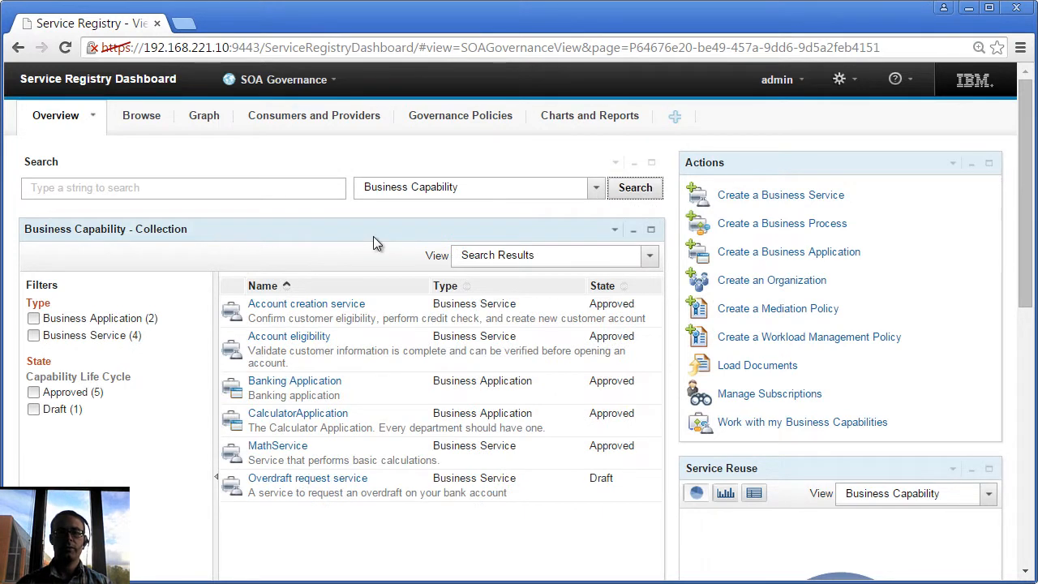
mouse_move(376, 243)
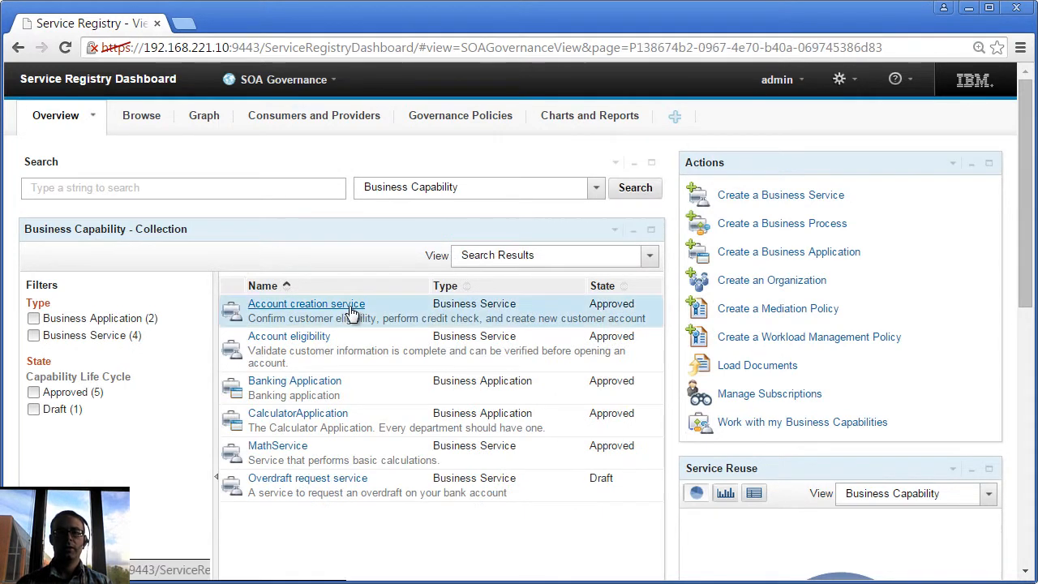
Open Account creation service and briefly expand its owner, organization and documentation details
left_click(306, 304)
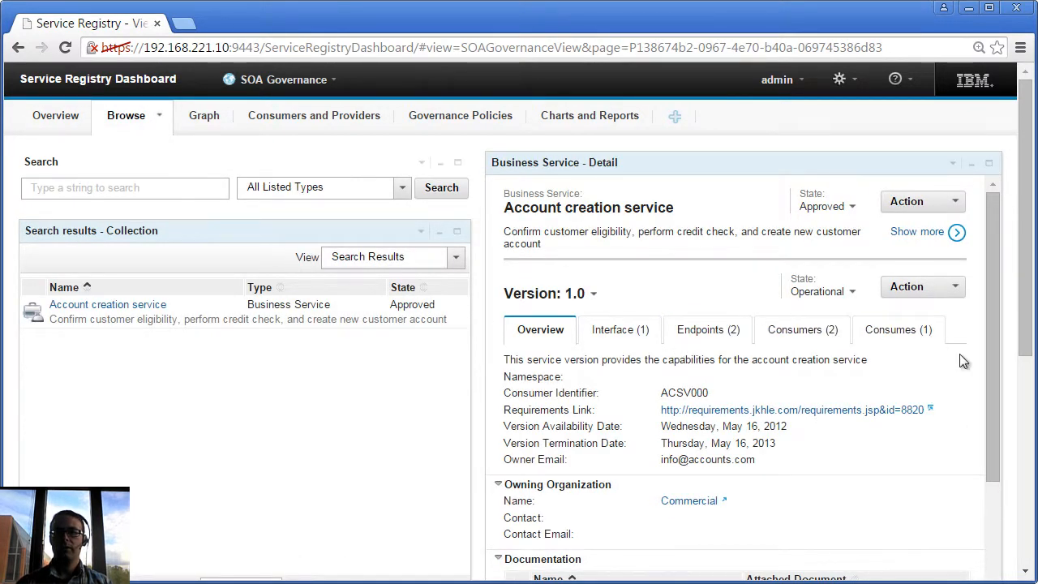
mouse_move(655, 258)
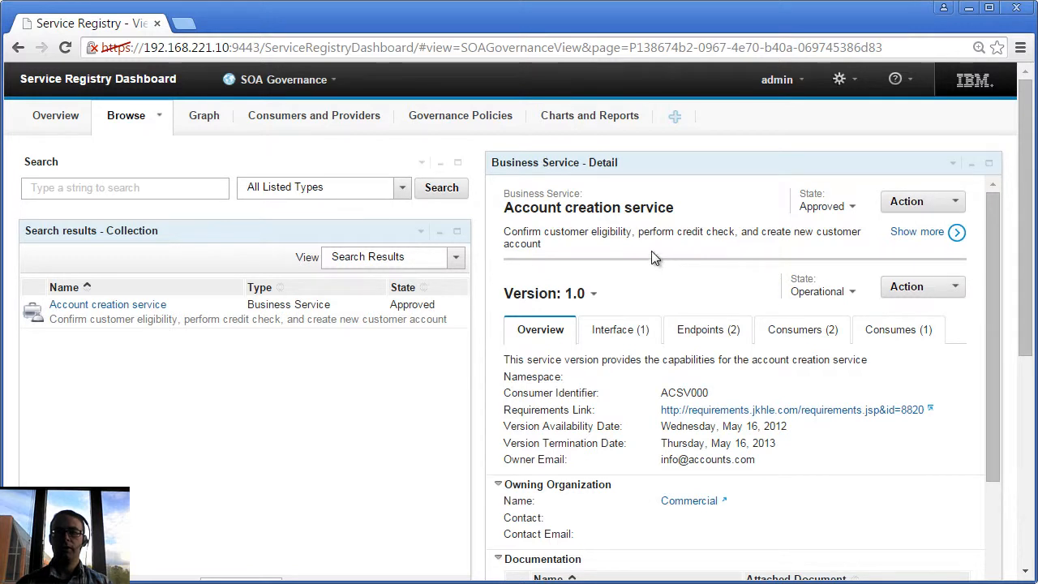
mouse_move(632, 227)
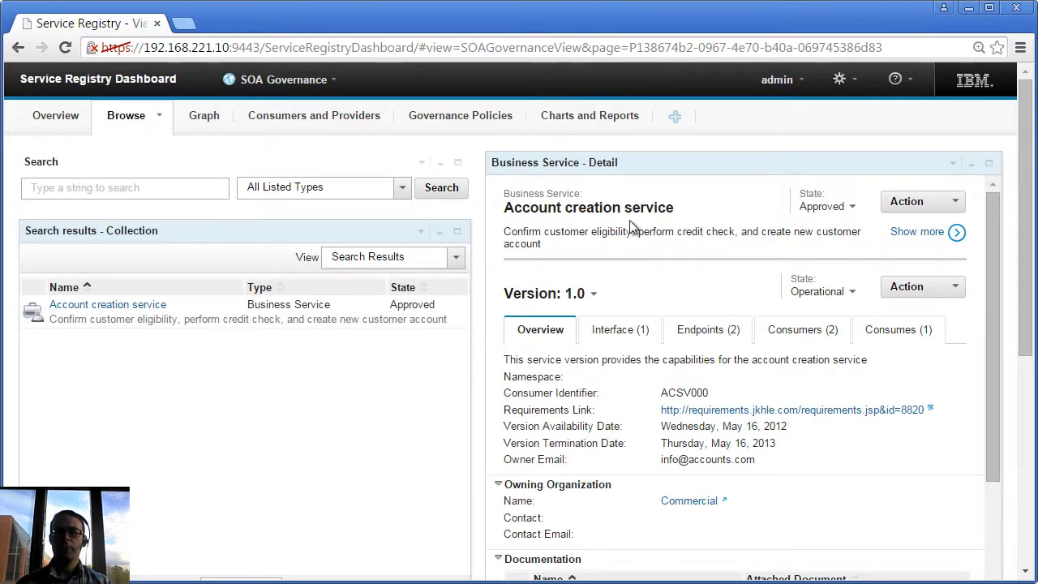
mouse_move(917, 232)
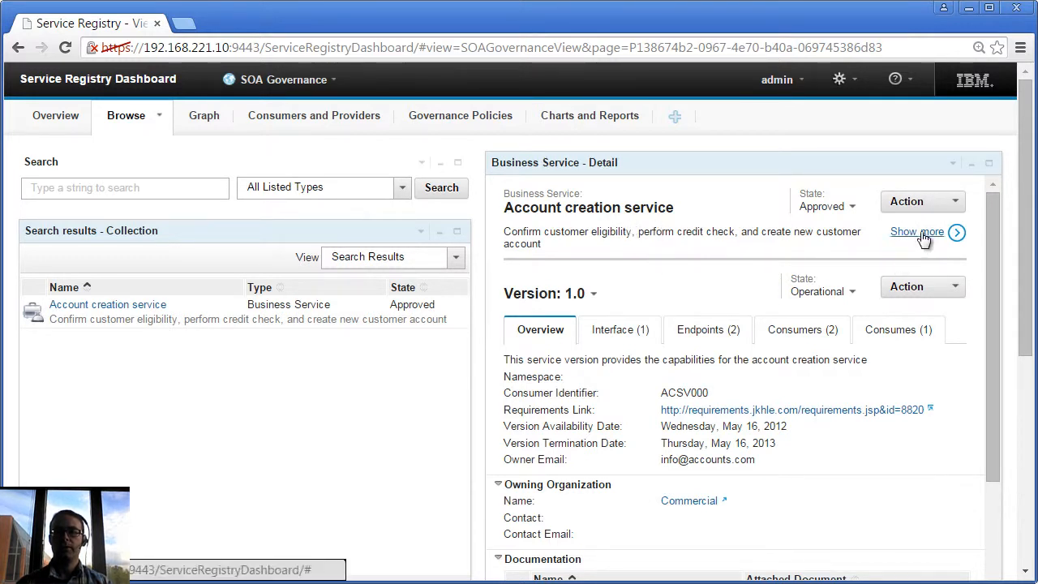
left_click(916, 232)
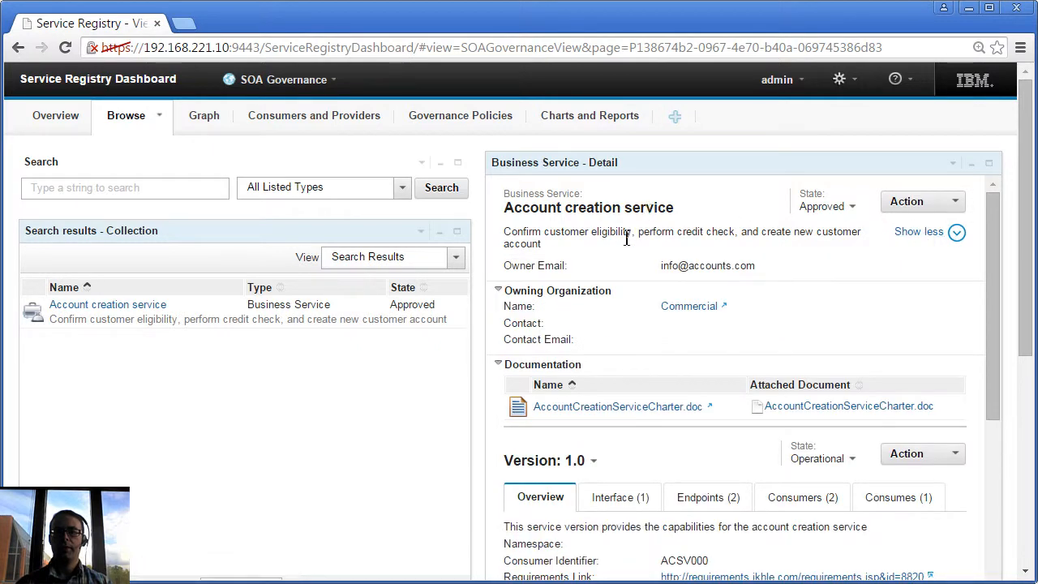
mouse_move(580, 341)
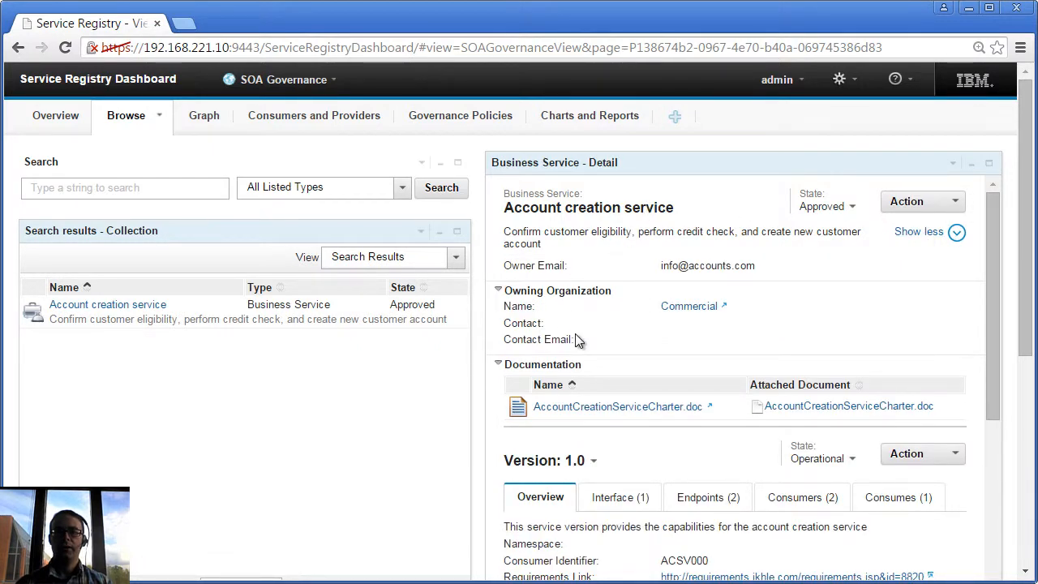
mouse_move(638, 346)
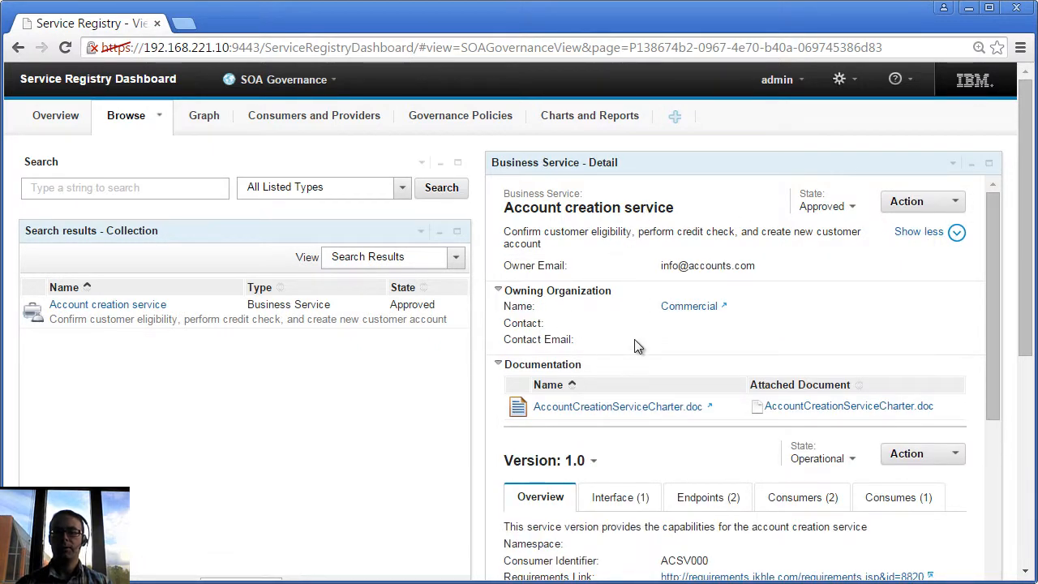
mouse_move(821, 230)
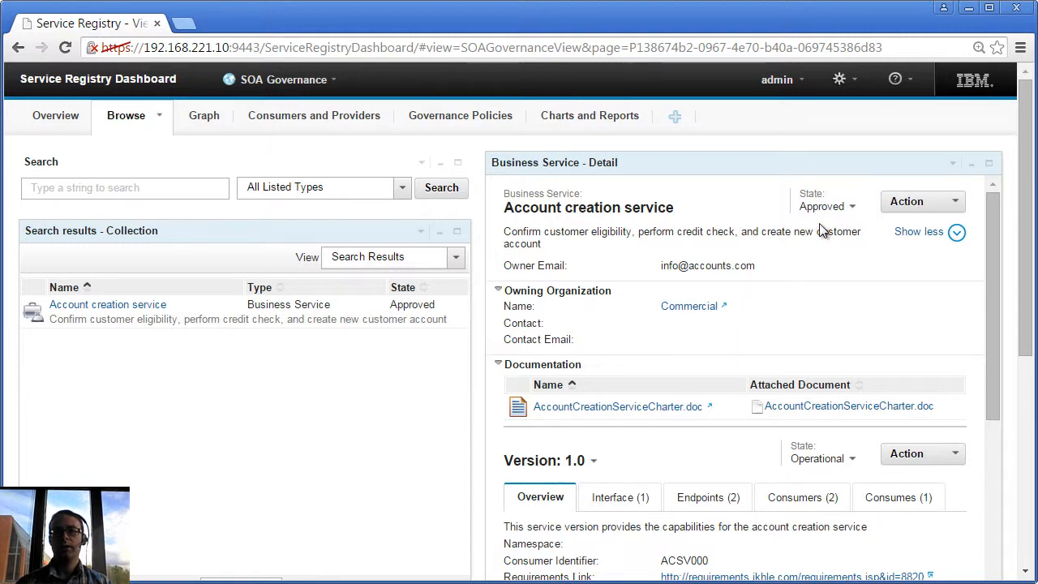
left_click(919, 231)
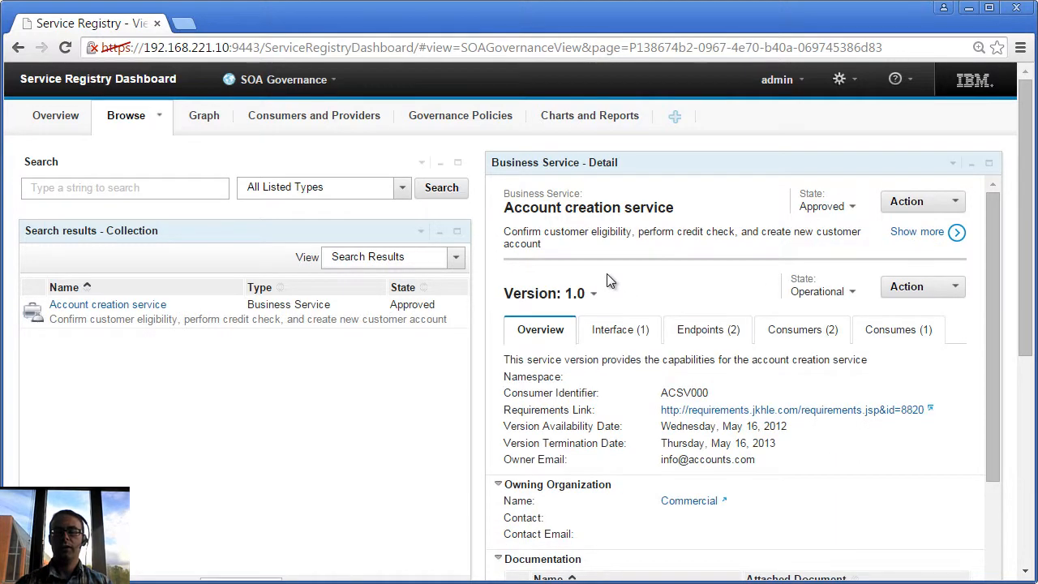
left_click(592, 293)
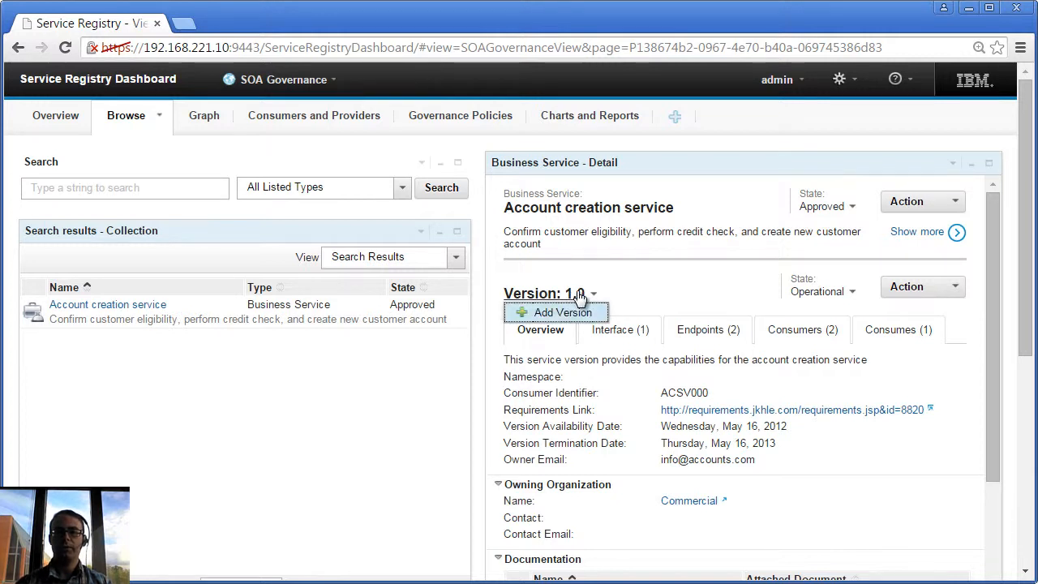
mouse_move(702, 270)
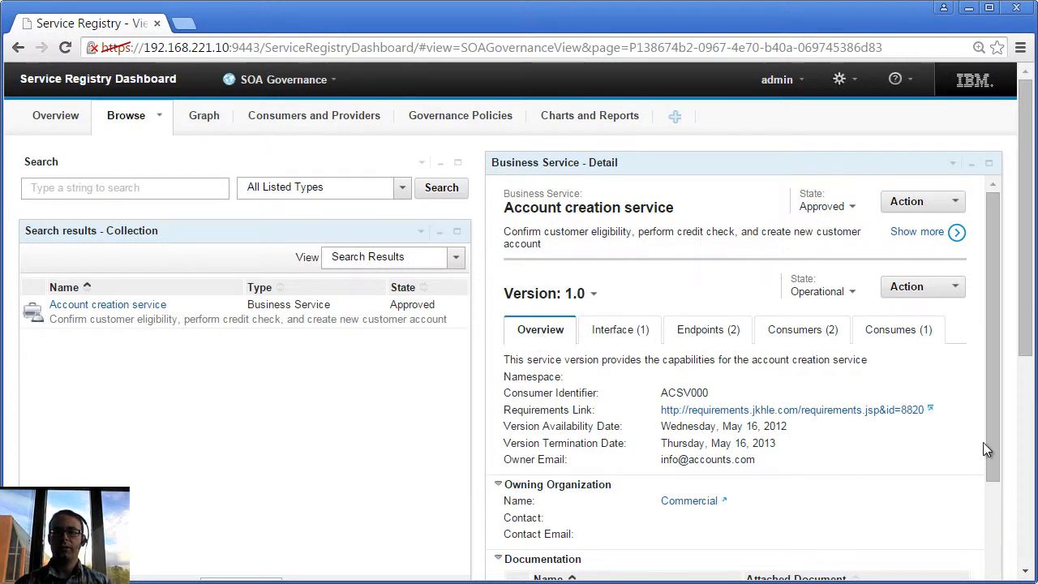
scroll("down", 3)
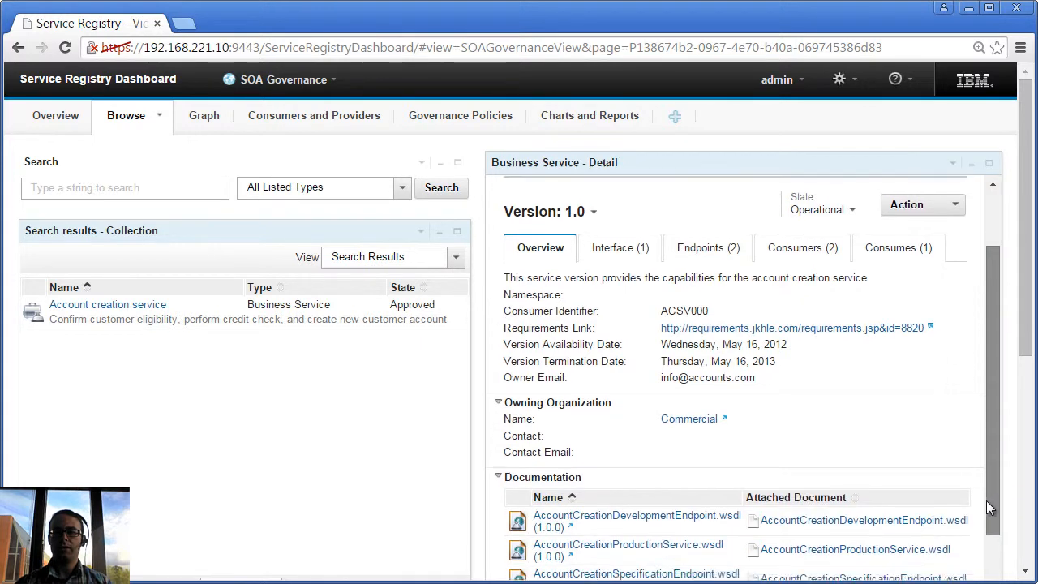
scroll("down", 3)
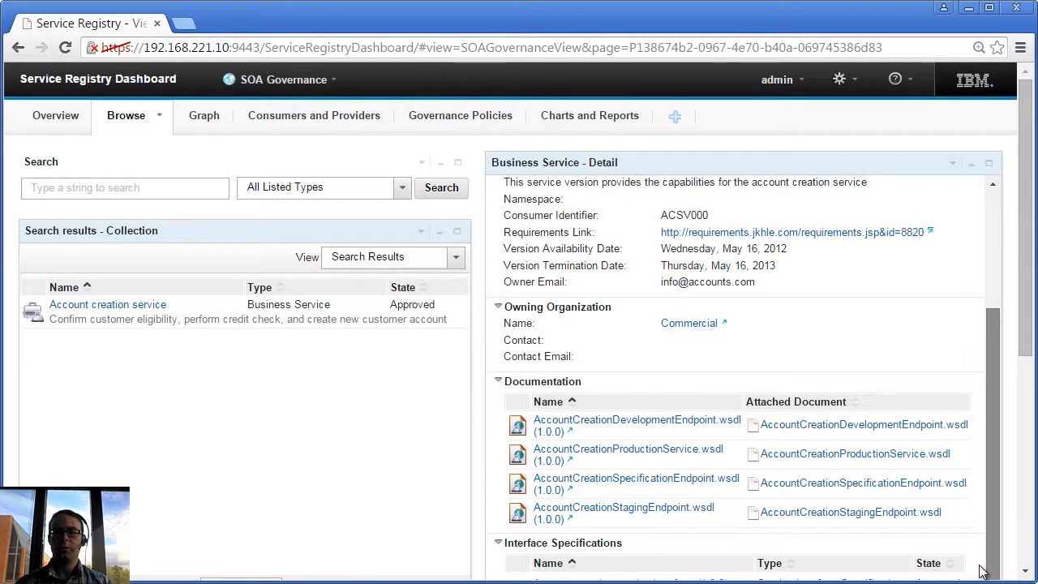
scroll("up", 3)
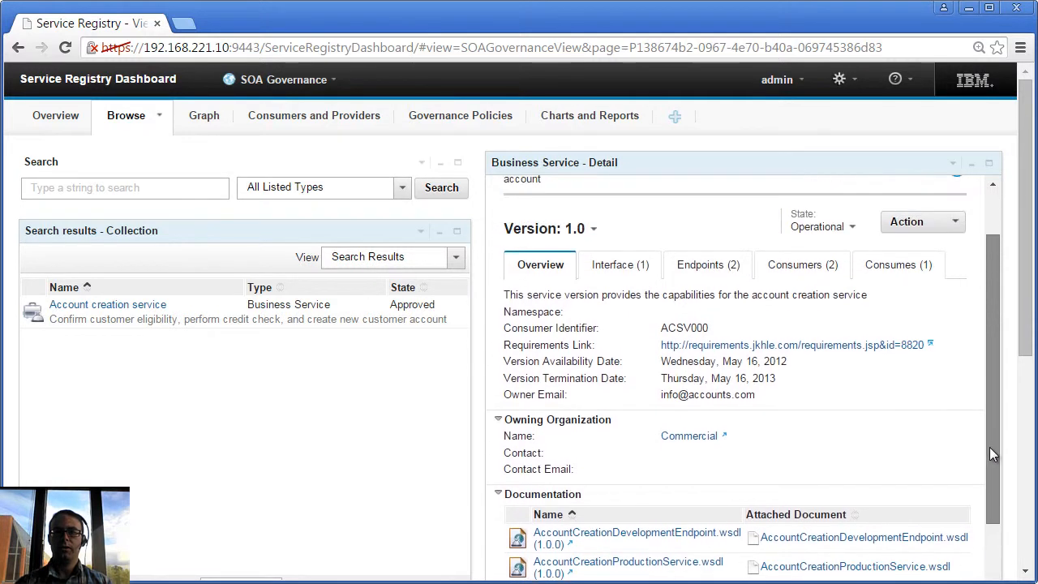
scroll("up", 3)
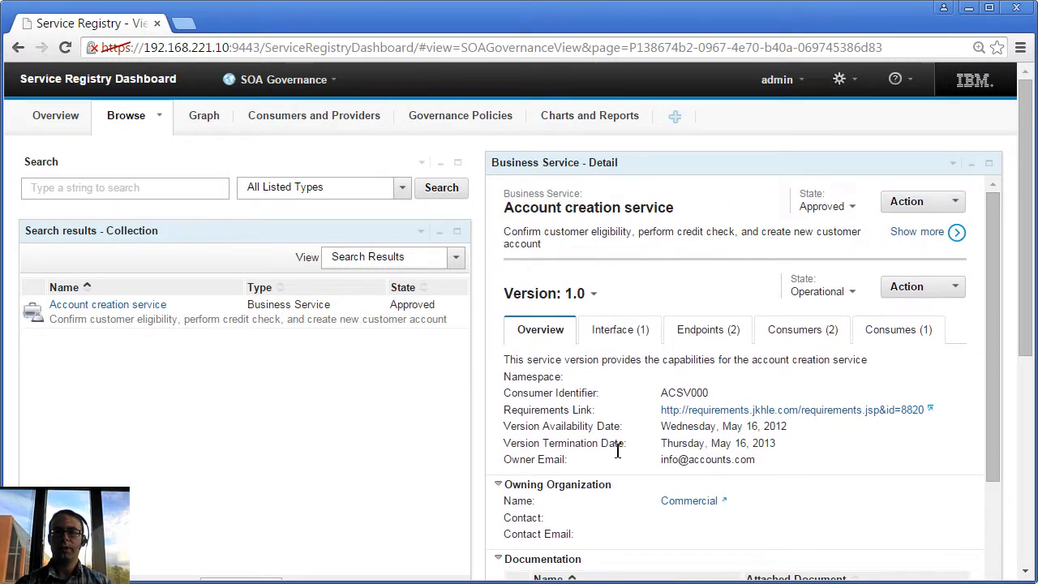
View version 1.0's interface, inspect the SLD details, then close them
left_click(619, 329)
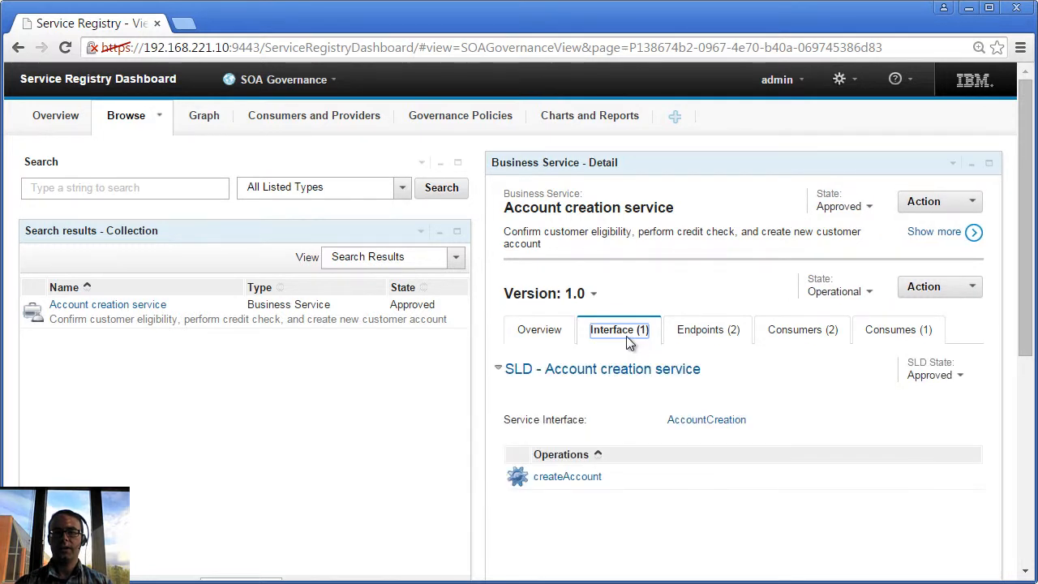
mouse_move(665, 387)
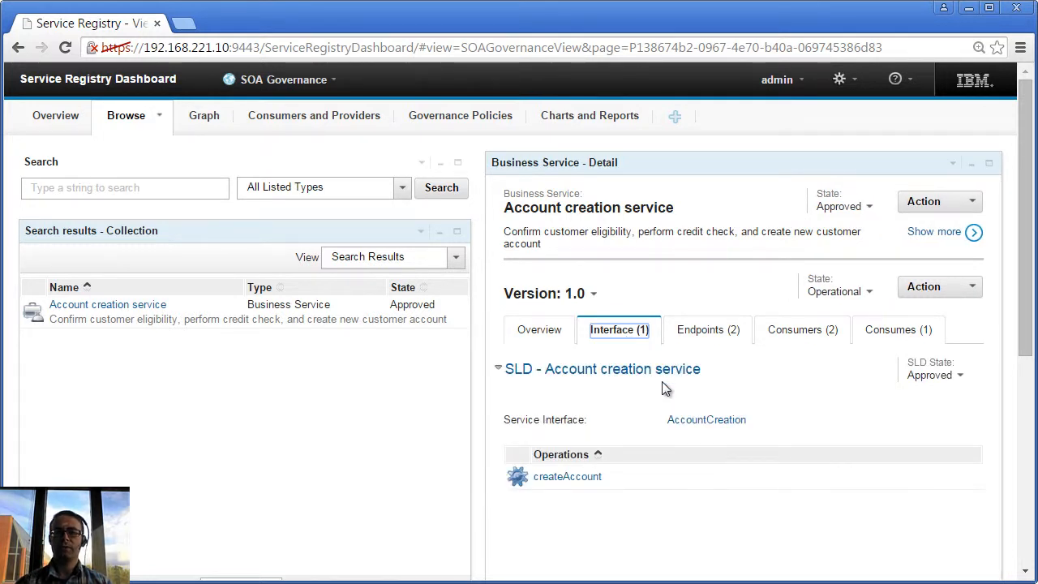
mouse_move(636, 428)
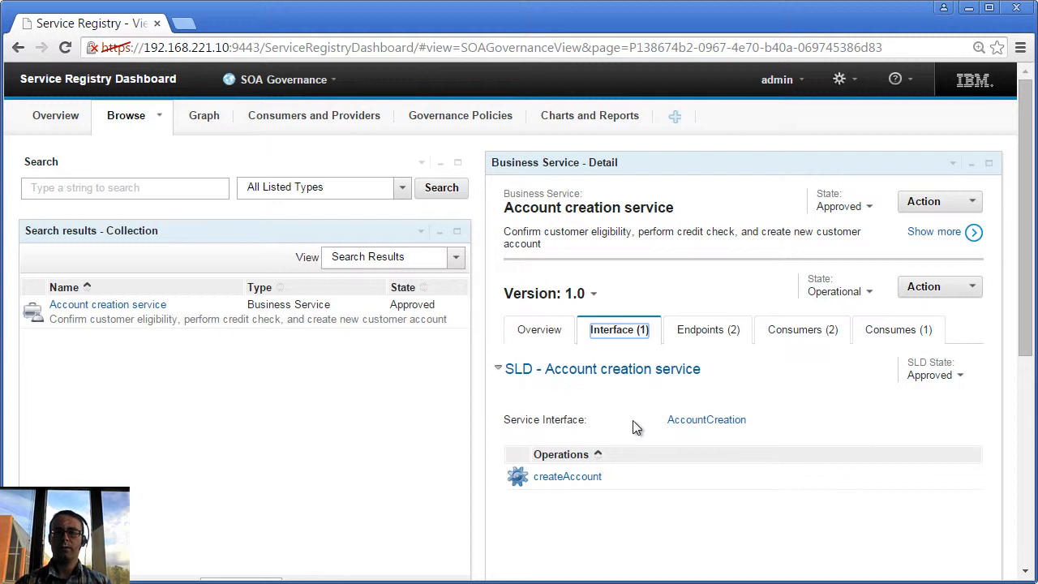
mouse_move(625, 471)
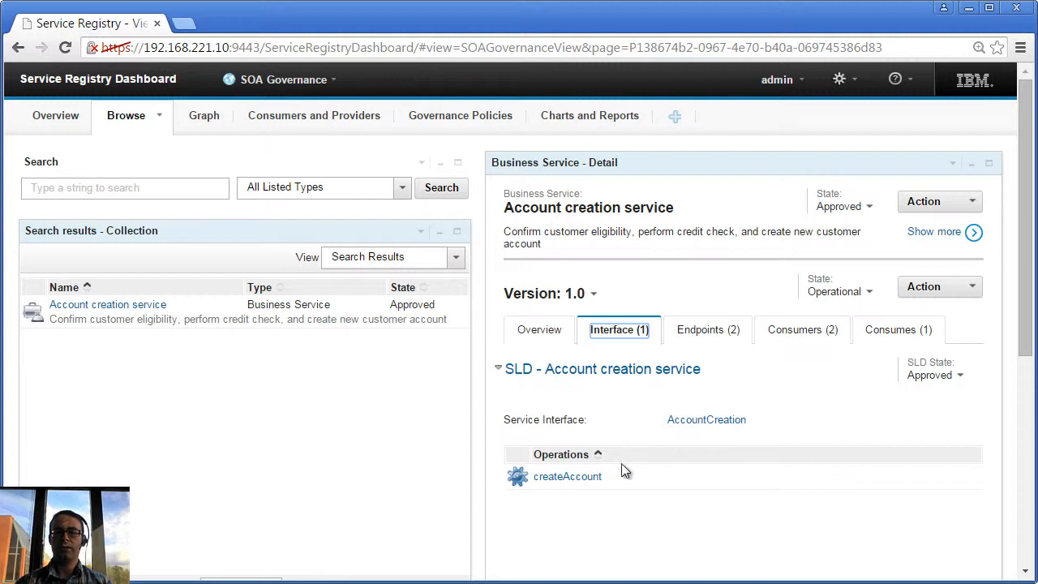
mouse_move(624, 478)
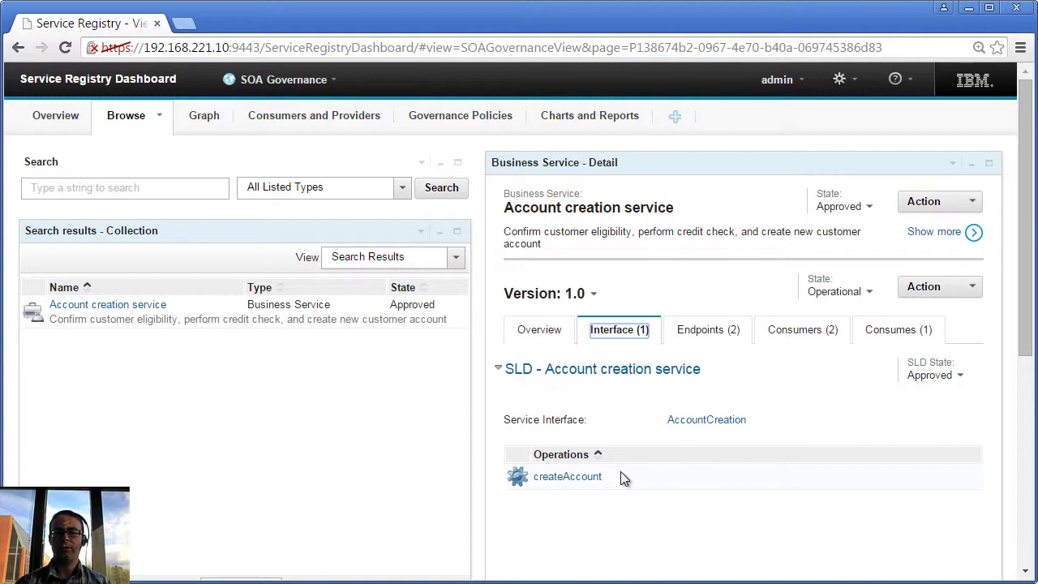
mouse_move(643, 410)
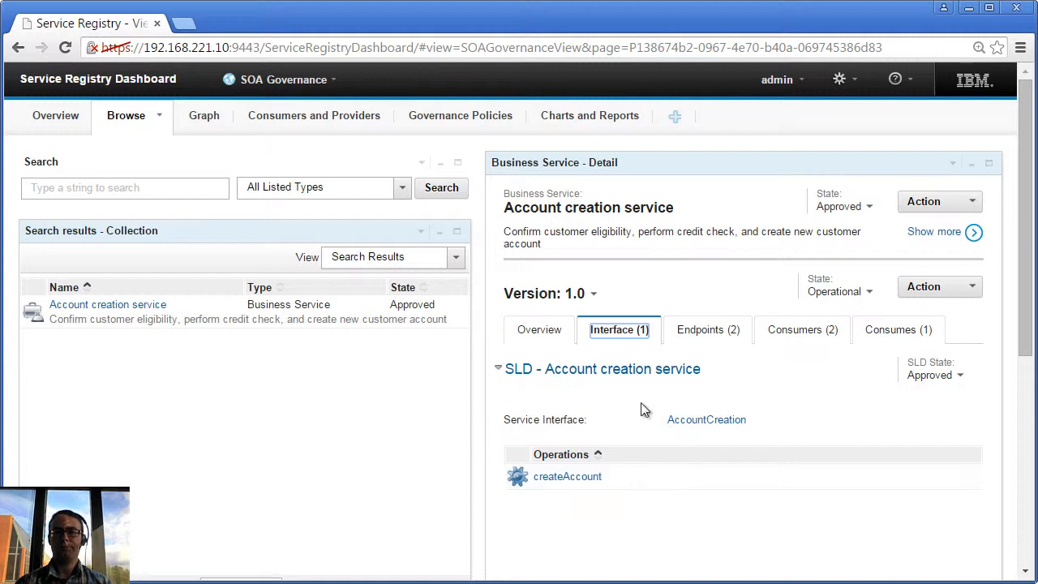
mouse_move(648, 356)
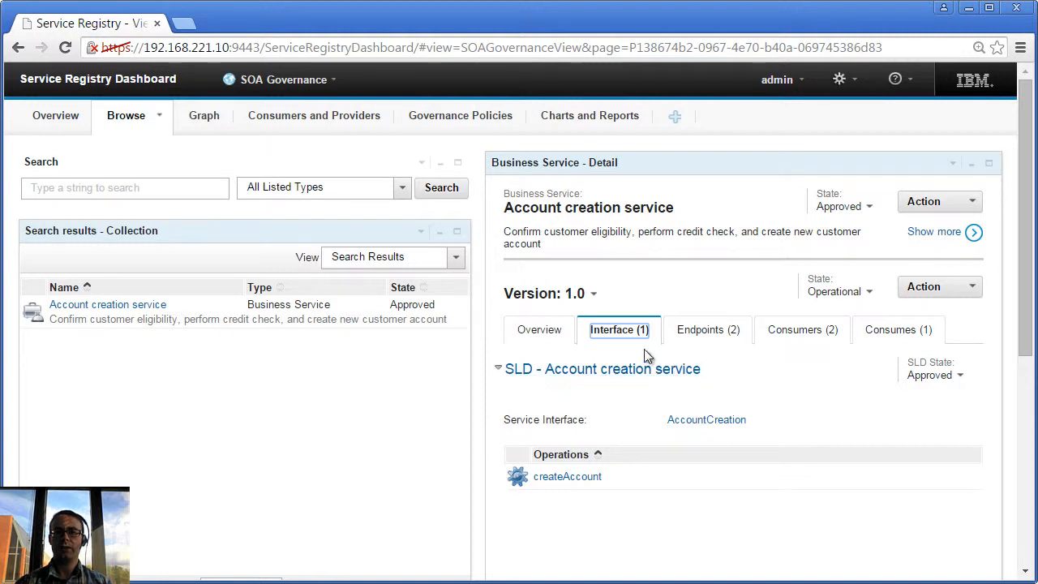
mouse_move(575, 377)
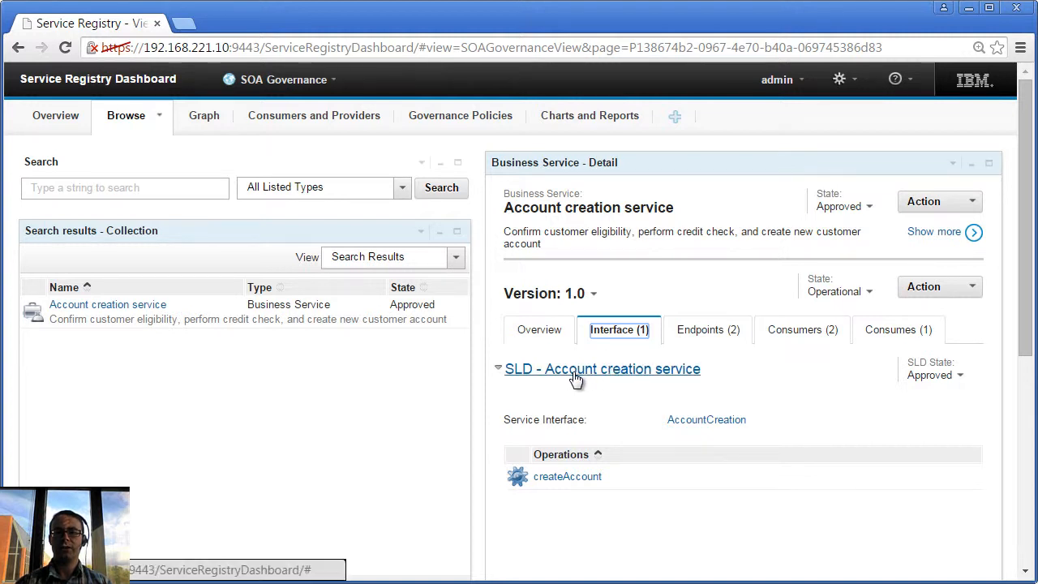
mouse_move(635, 409)
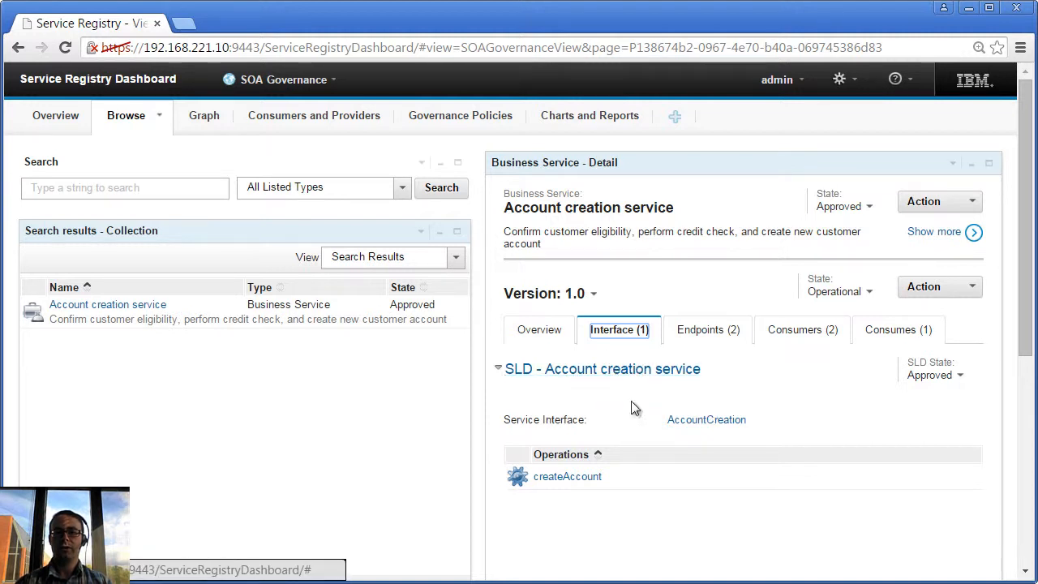
left_click(602, 368)
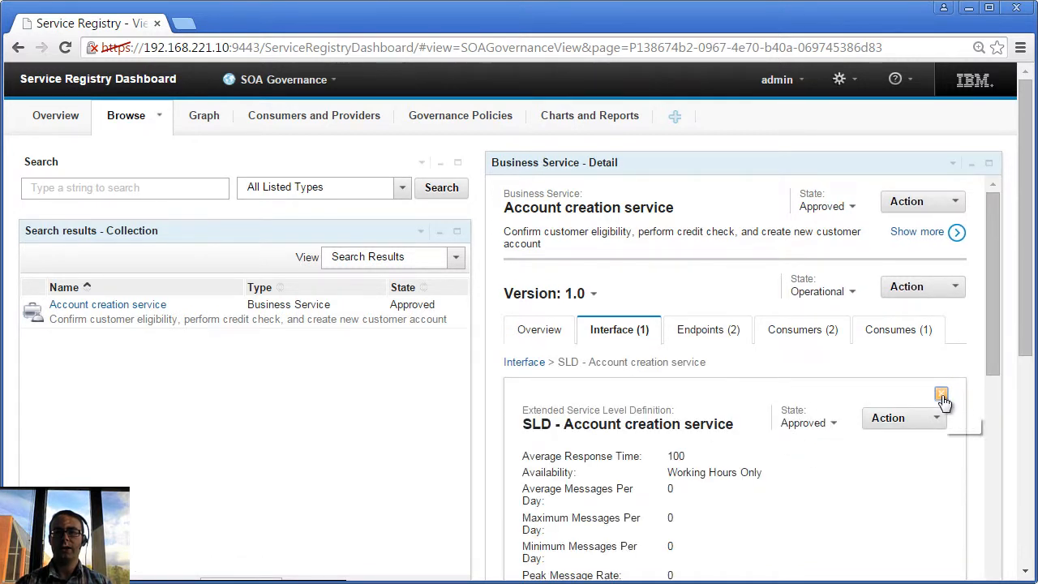
left_click(941, 395)
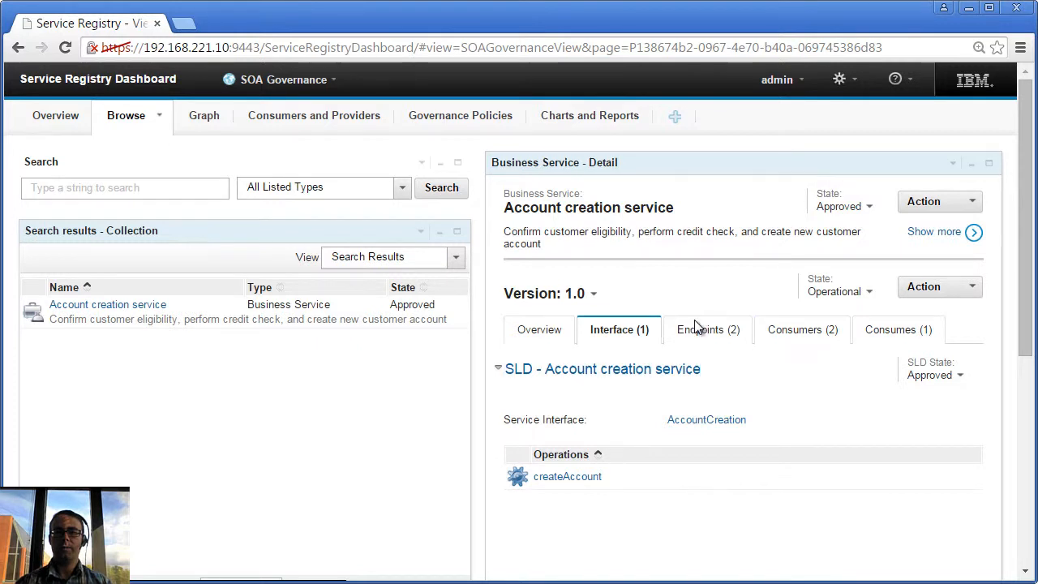
Show version 1.0's production and staging endpoints, scrolling right to Visibility and State
left_click(708, 330)
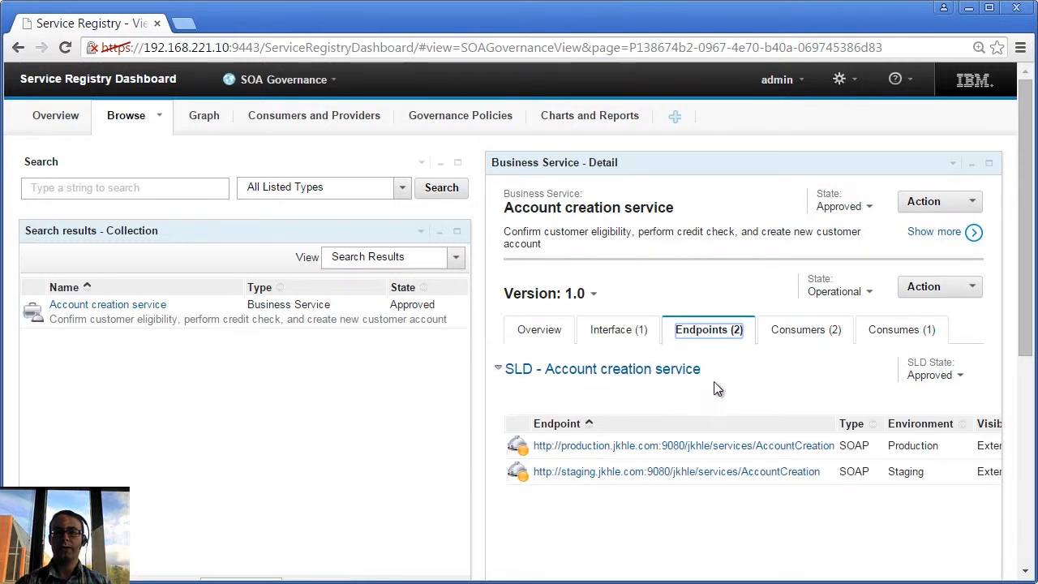
mouse_move(1024, 348)
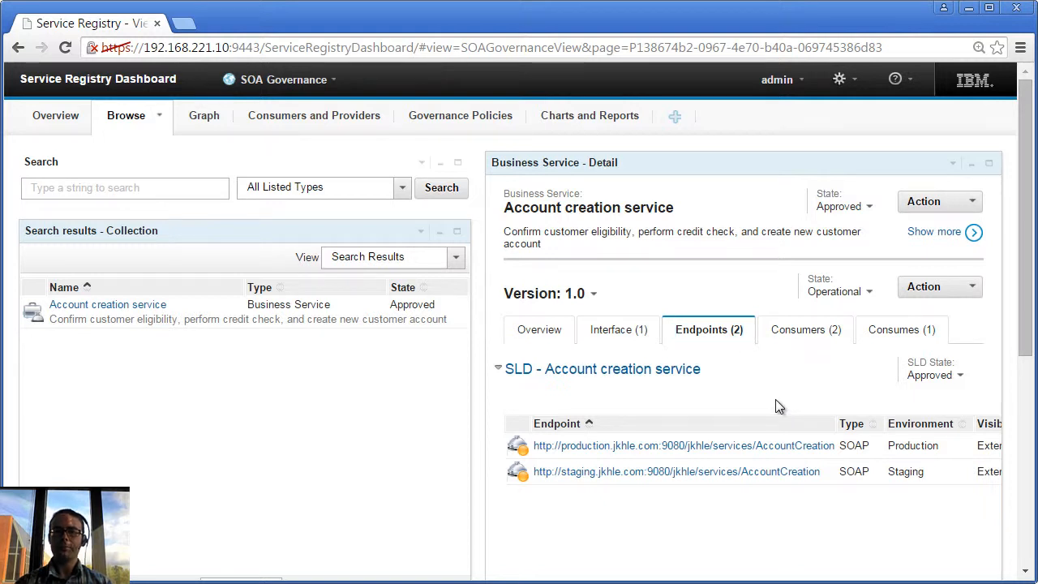
scroll("right", 3)
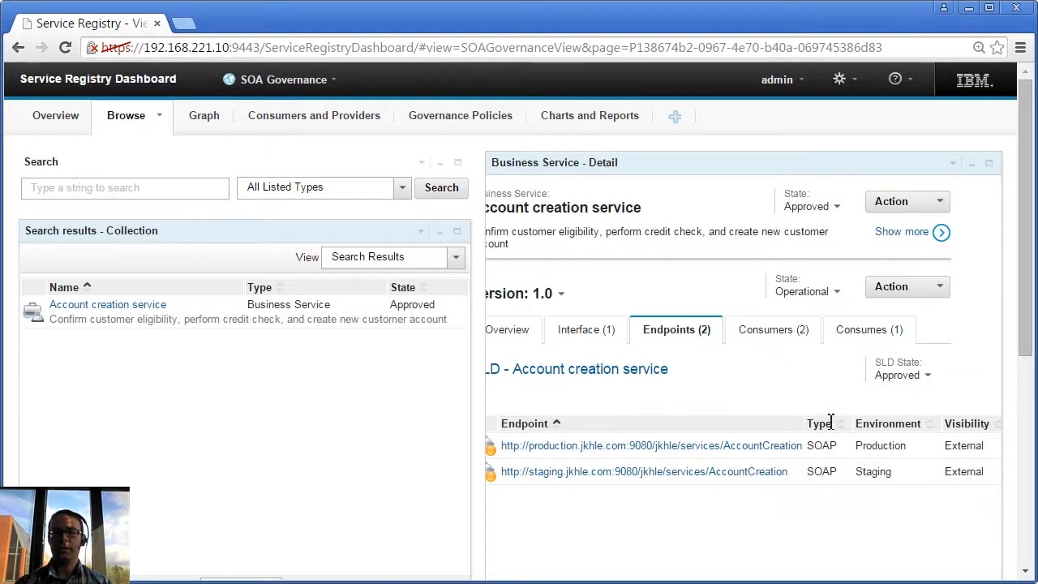
mouse_move(908, 495)
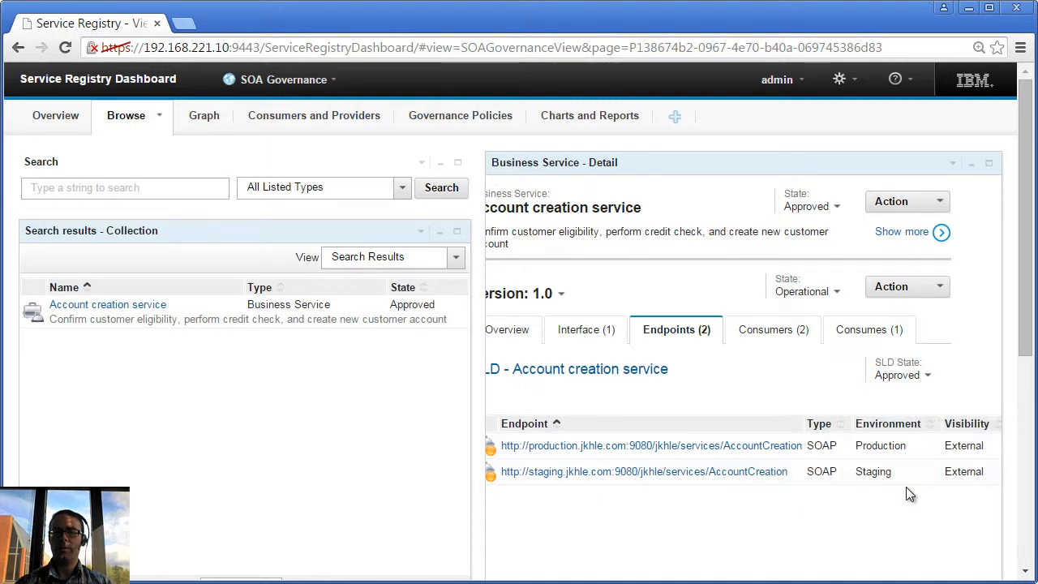
mouse_move(898, 477)
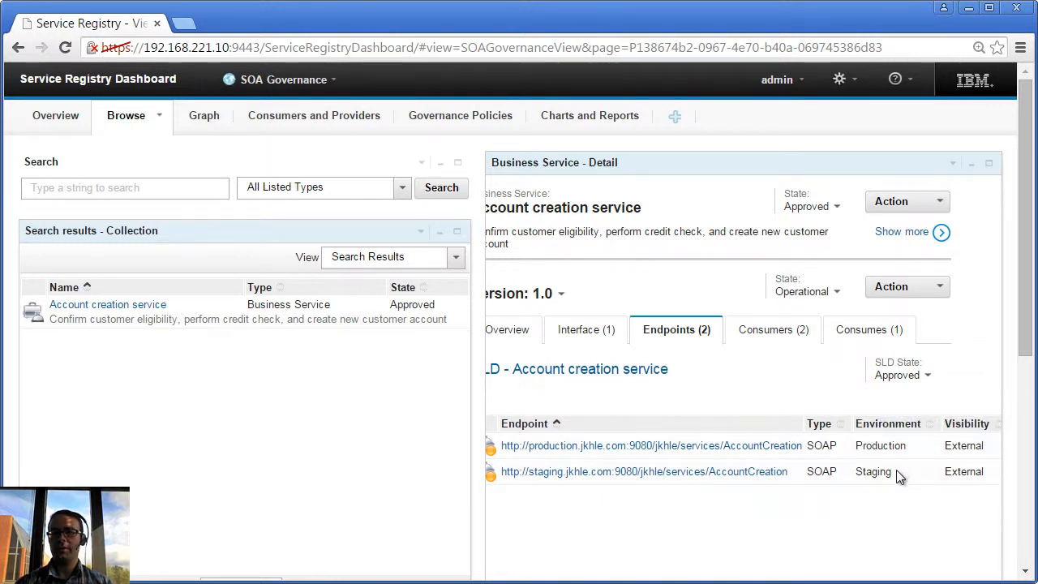
scroll("right", 3)
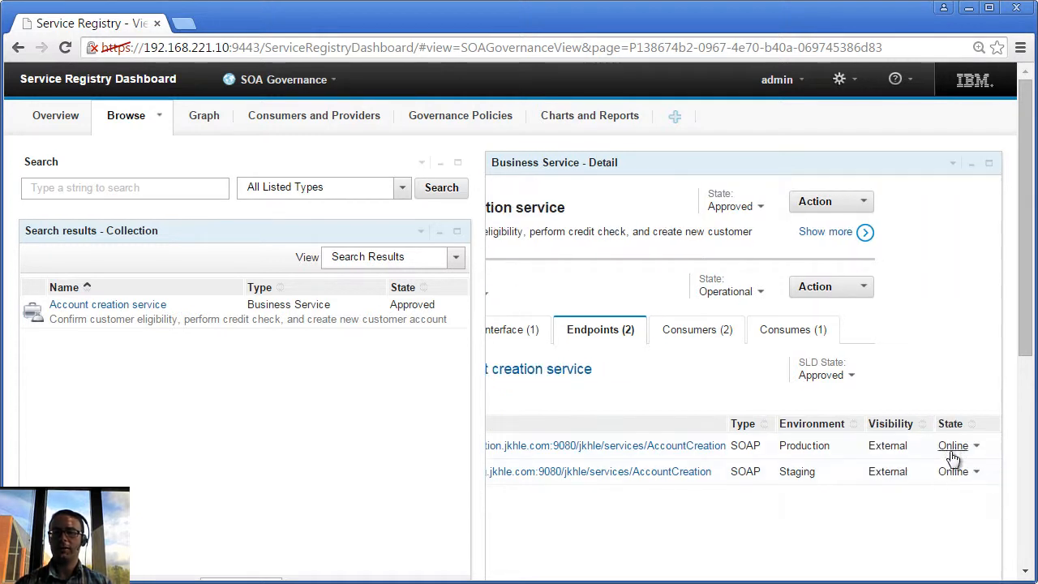
mouse_move(859, 515)
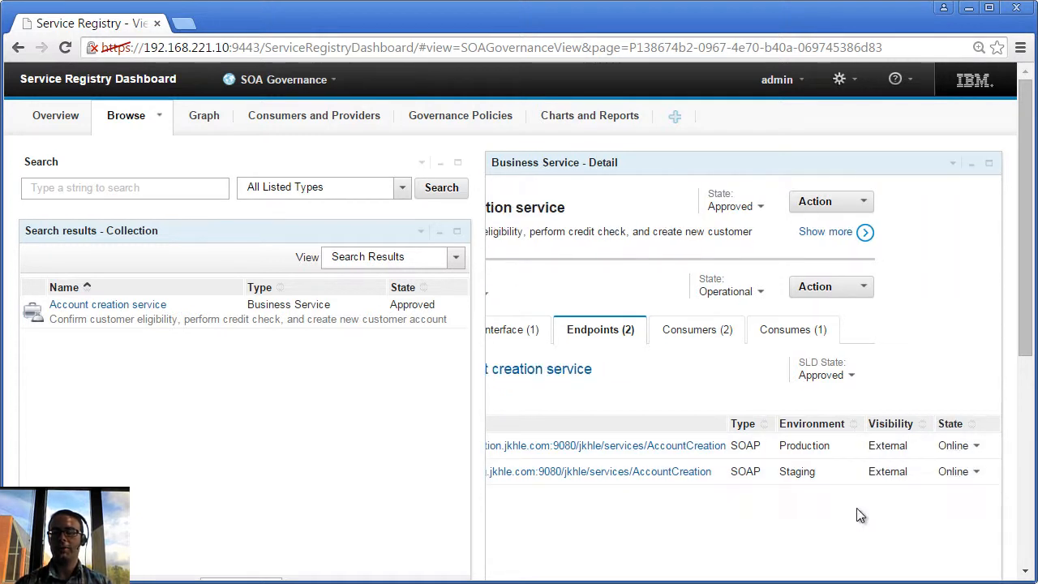
mouse_move(959, 445)
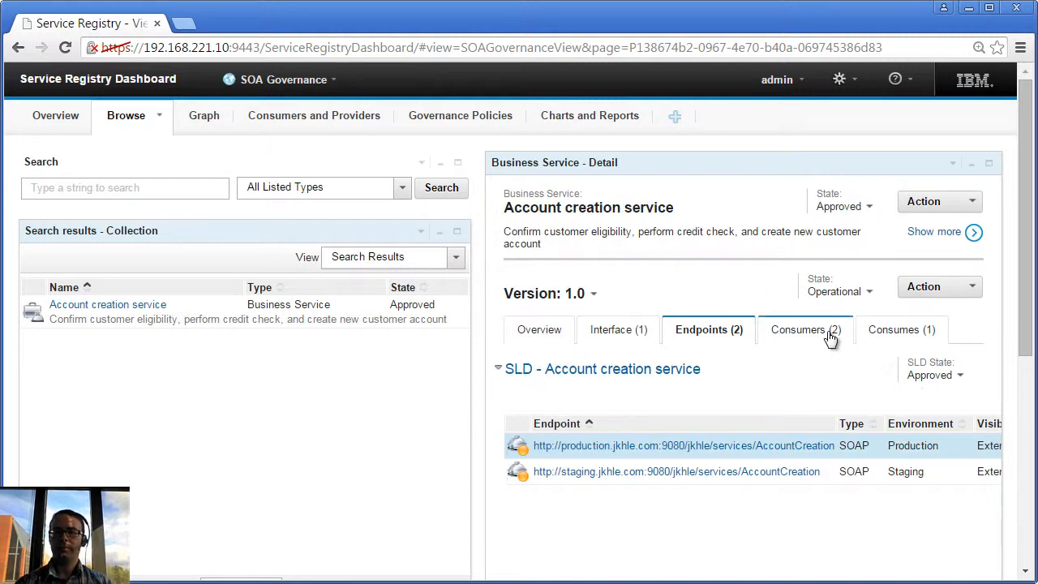
Show the Consumers tab listing Banking Application 1.0 and 2.0 with SLAs
left_click(802, 330)
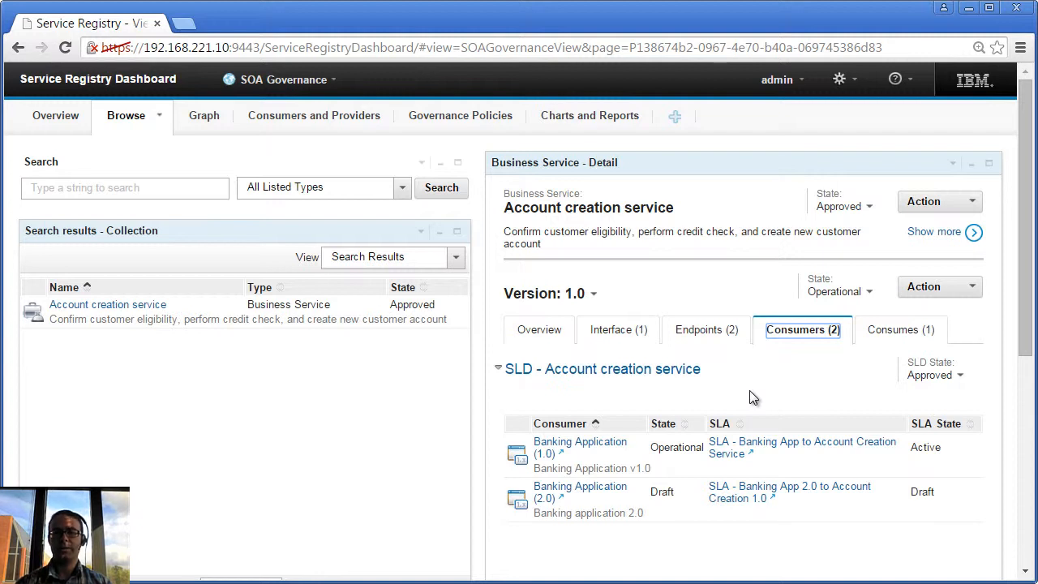
mouse_move(643, 400)
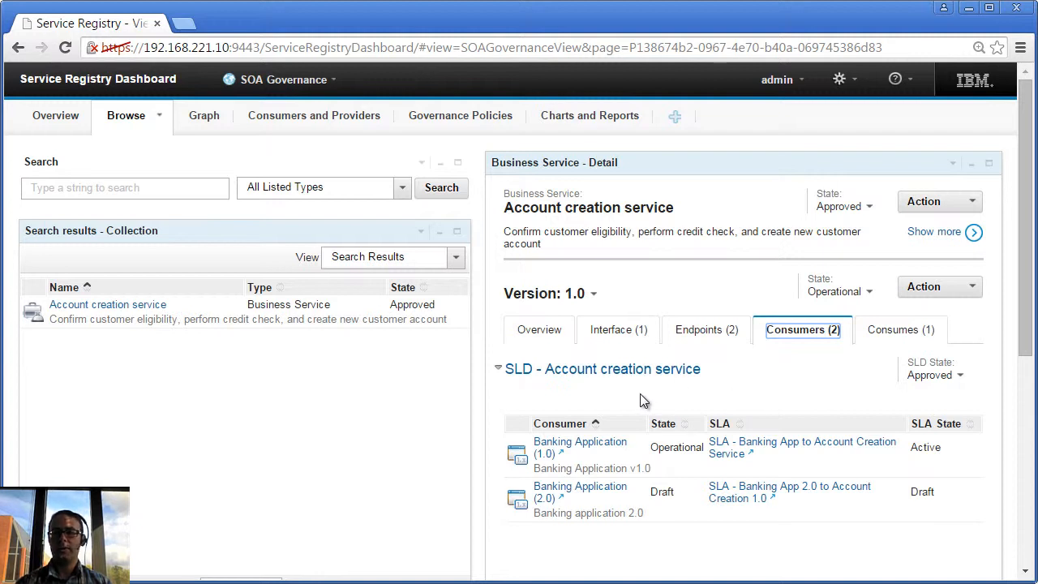
mouse_move(653, 457)
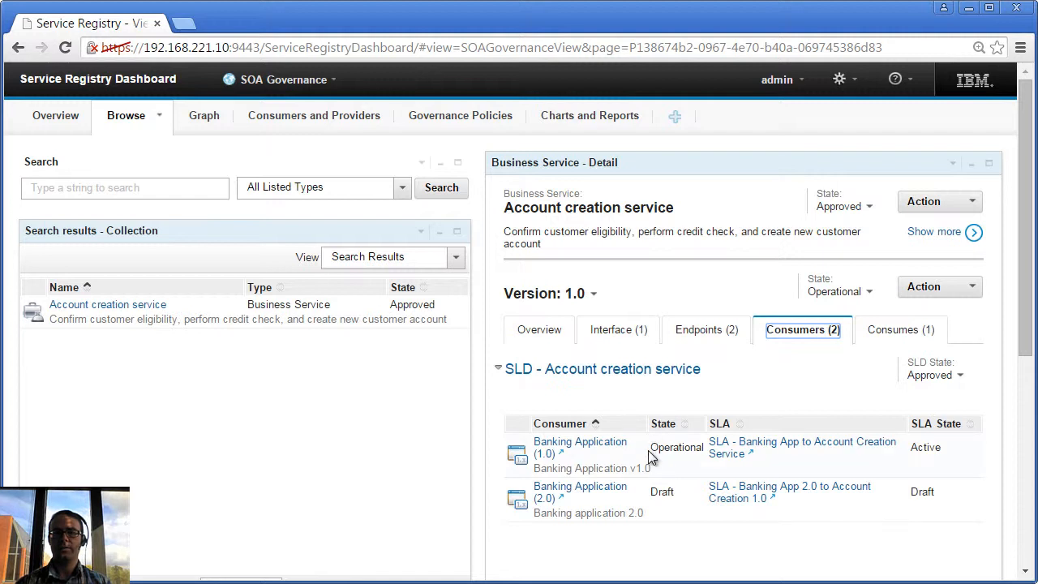
mouse_move(655, 447)
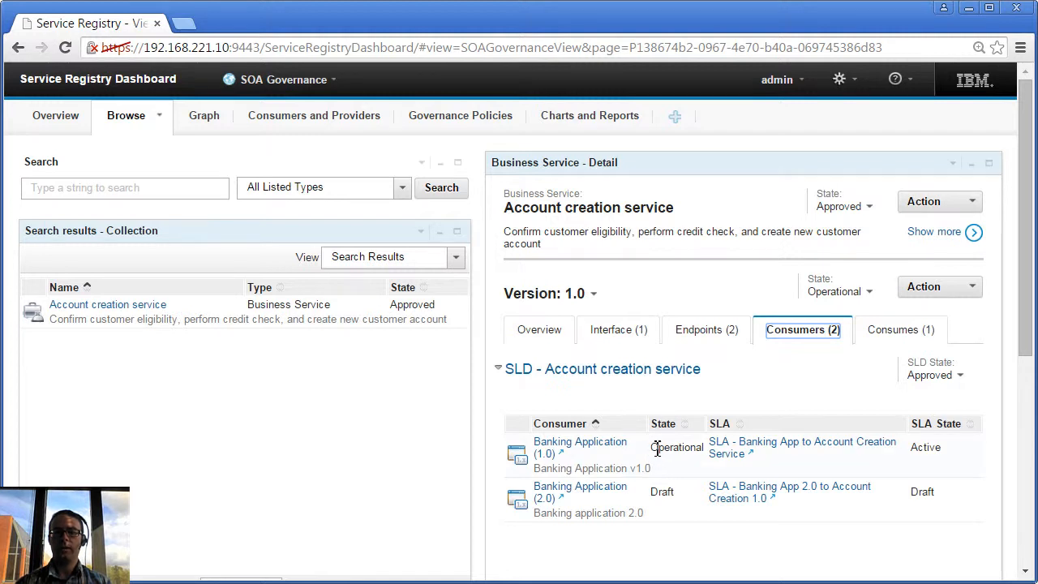
mouse_move(665, 452)
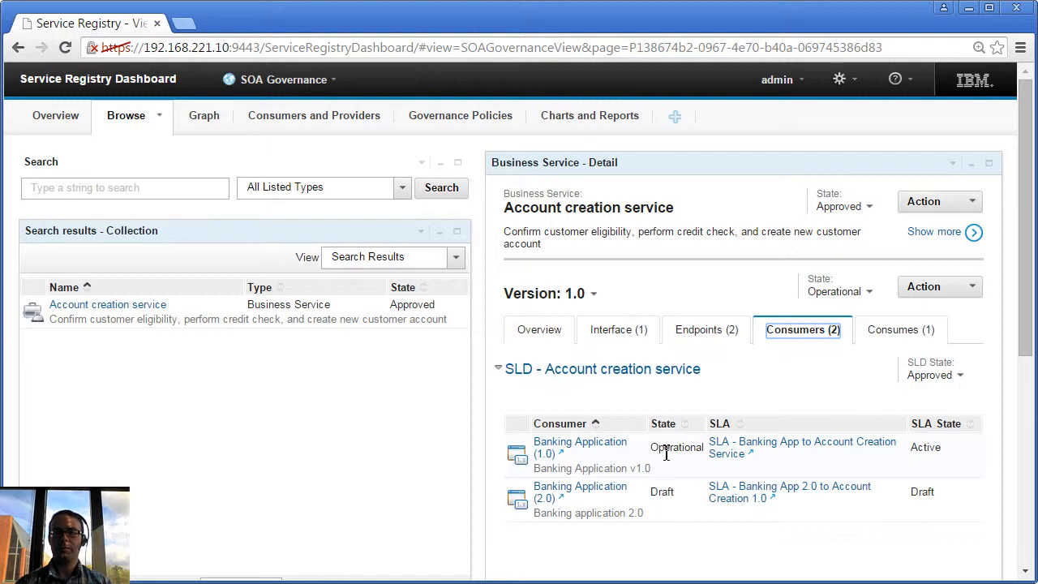
mouse_move(932, 447)
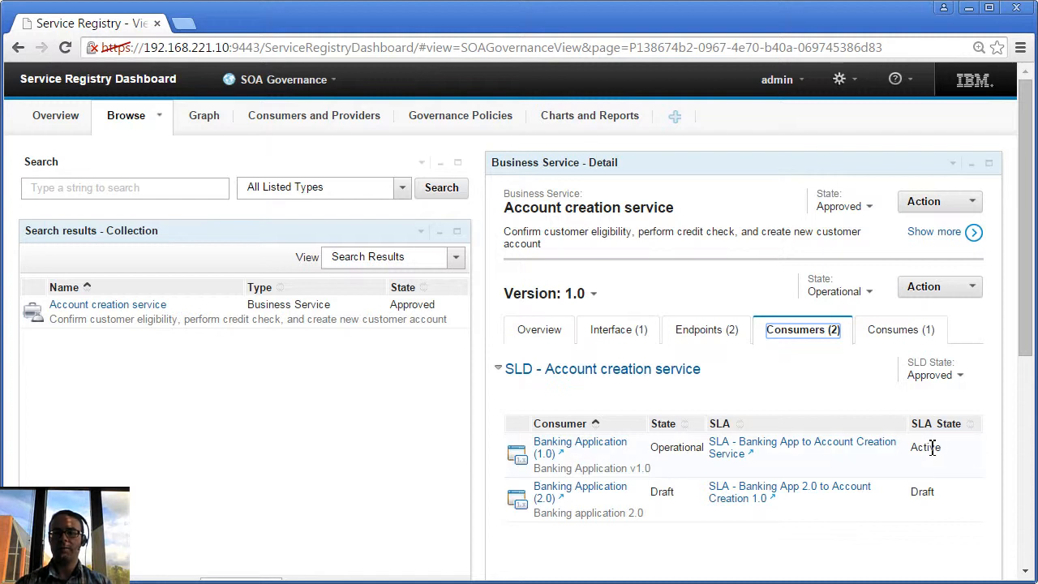
mouse_move(858, 477)
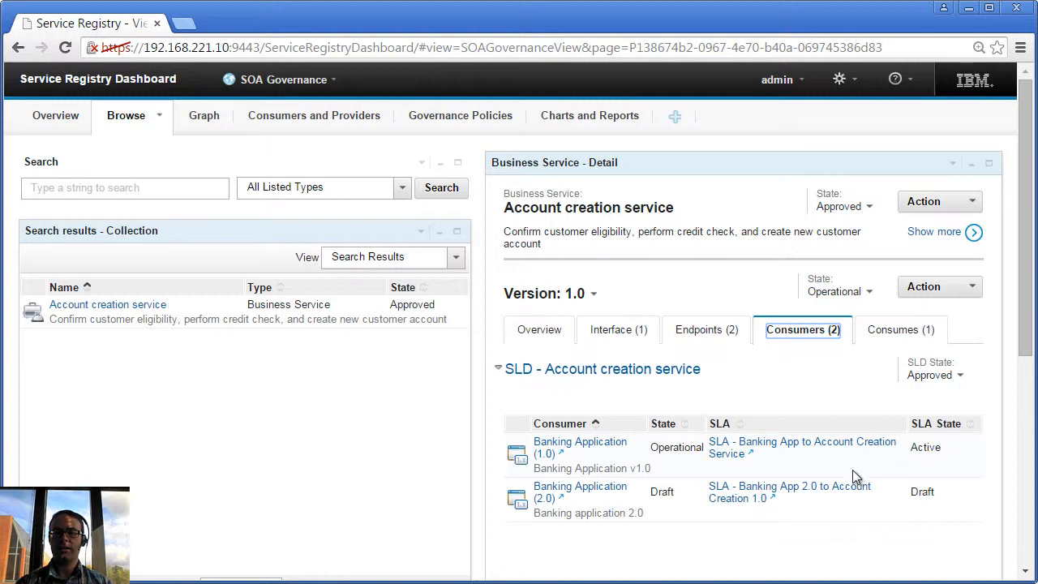
mouse_move(808, 470)
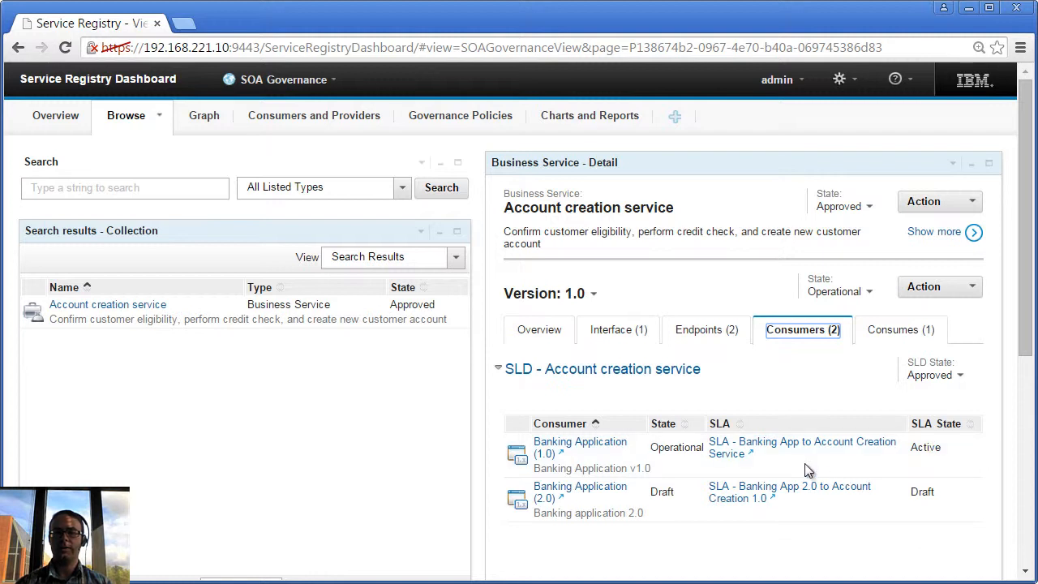
mouse_move(587, 505)
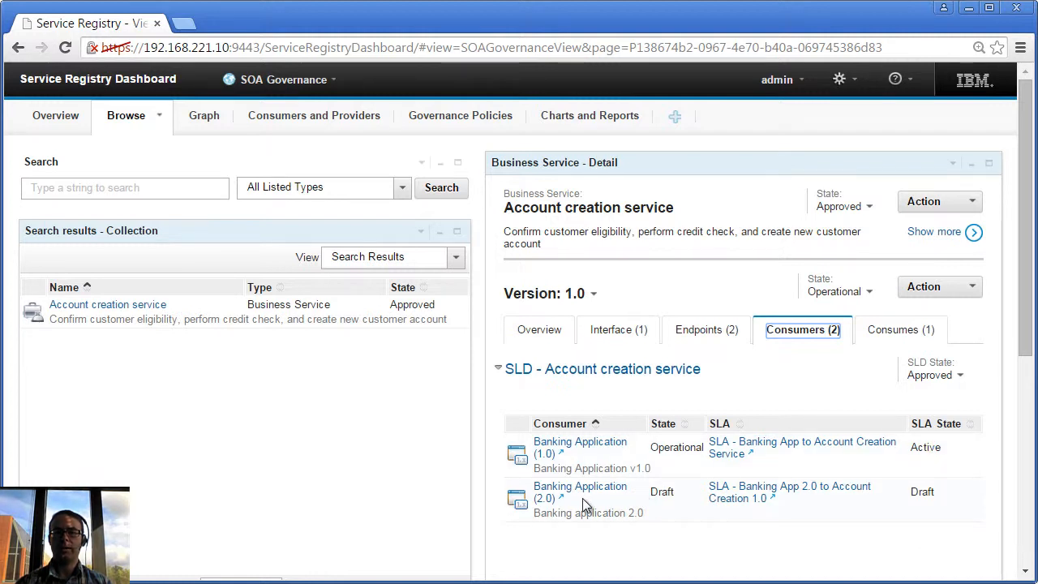
mouse_move(683, 500)
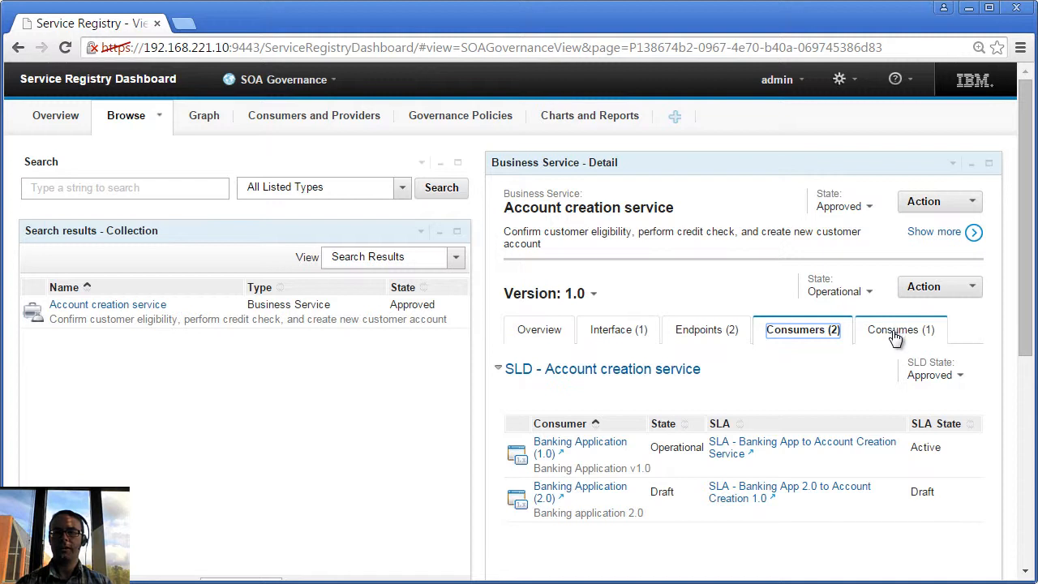
View consumed Eligibility service 1.0, then return to the Overview tab
left_click(898, 329)
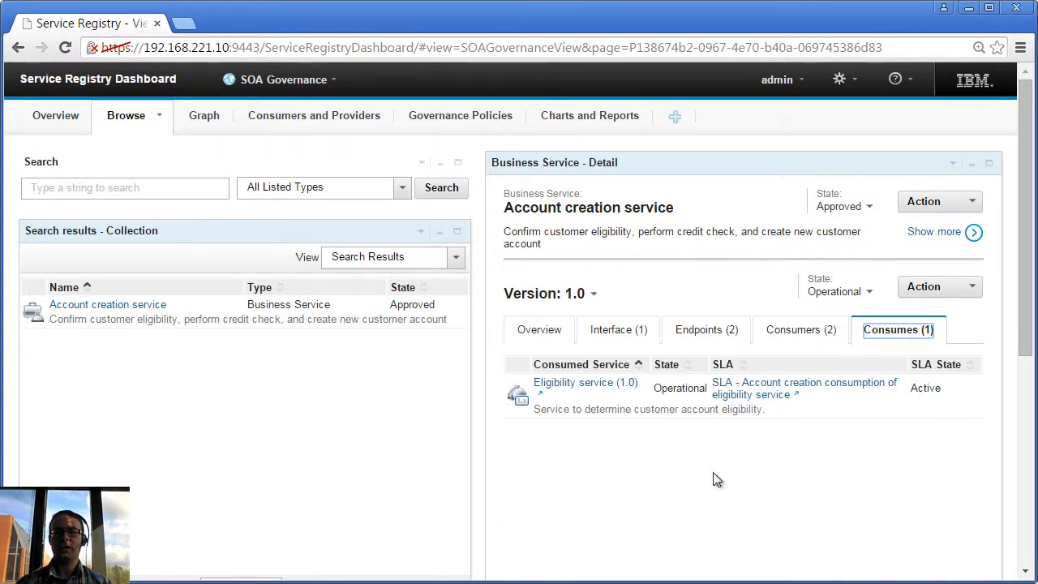
mouse_move(648, 428)
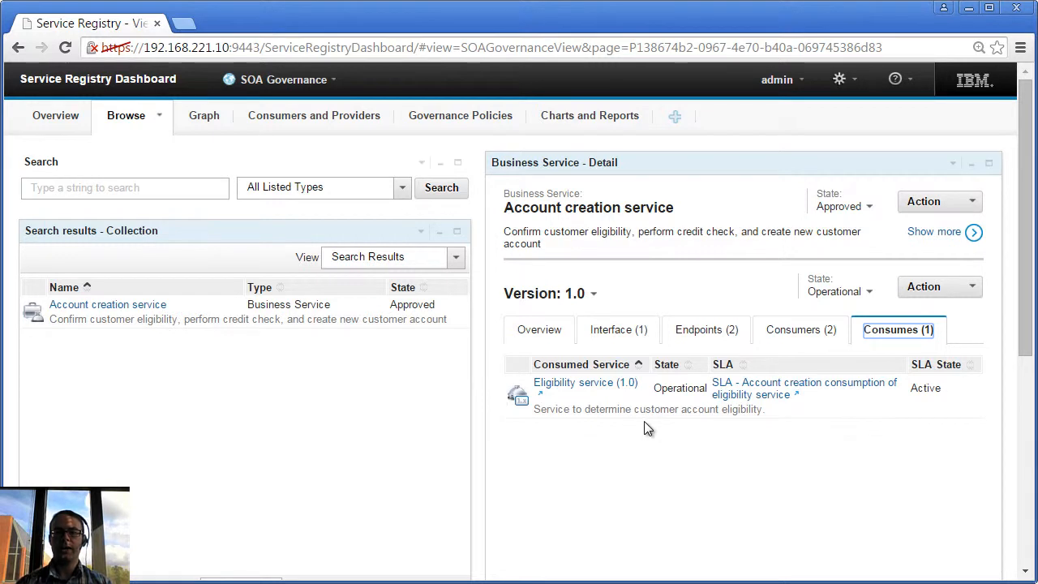
mouse_move(662, 389)
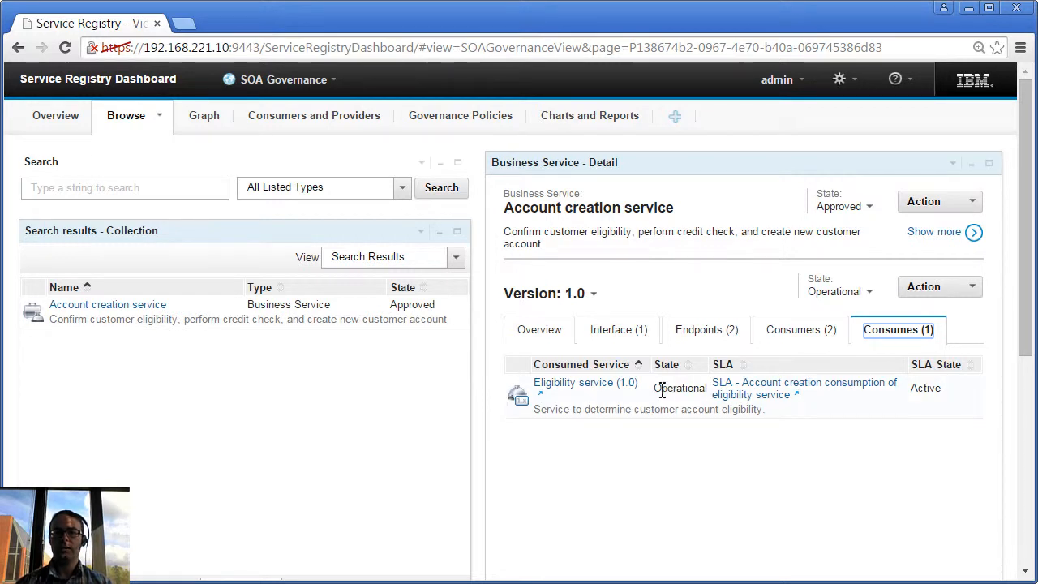
mouse_move(916, 410)
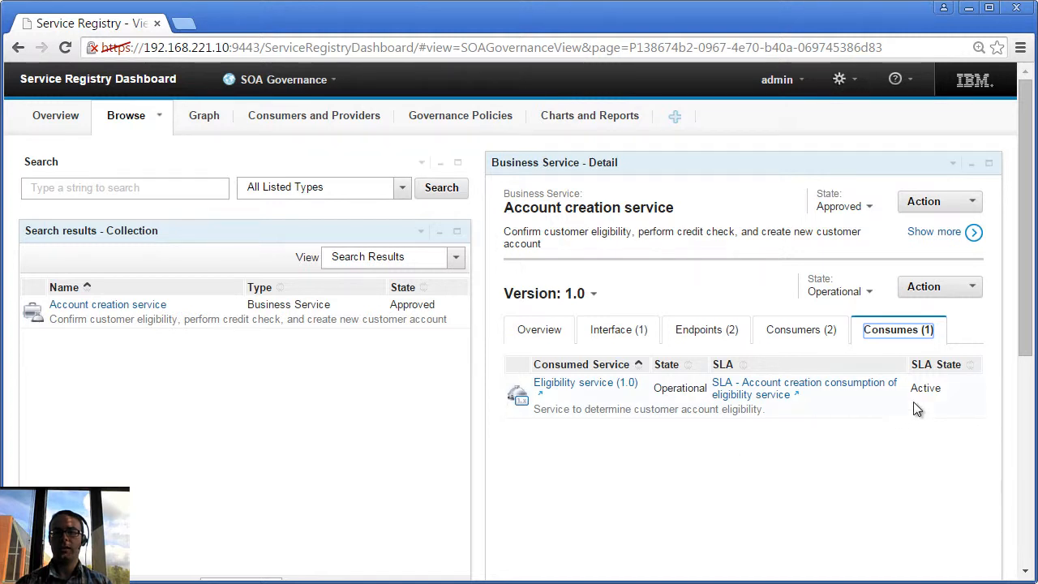
mouse_move(931, 392)
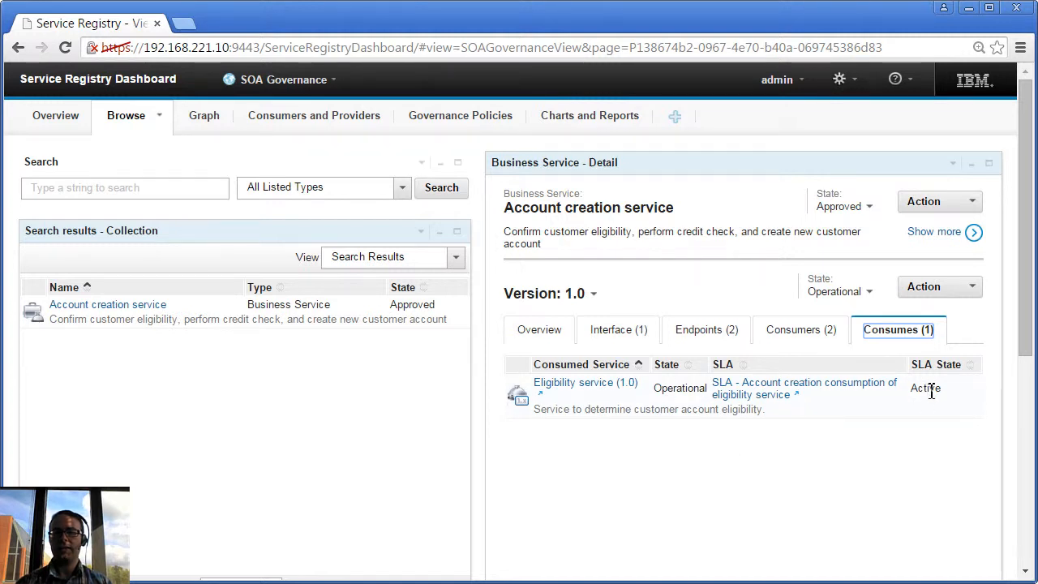
mouse_move(789, 416)
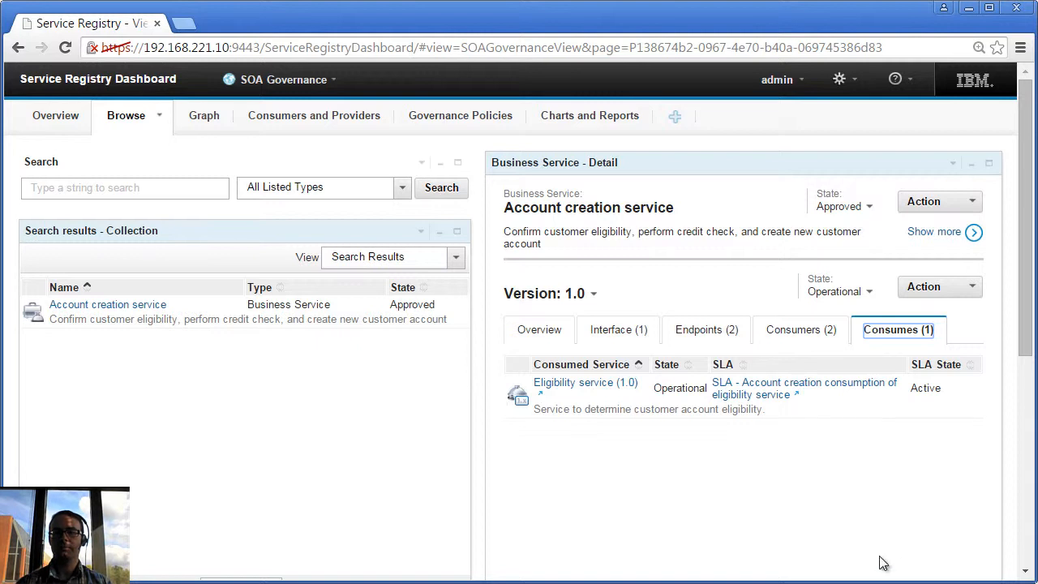
left_click(539, 329)
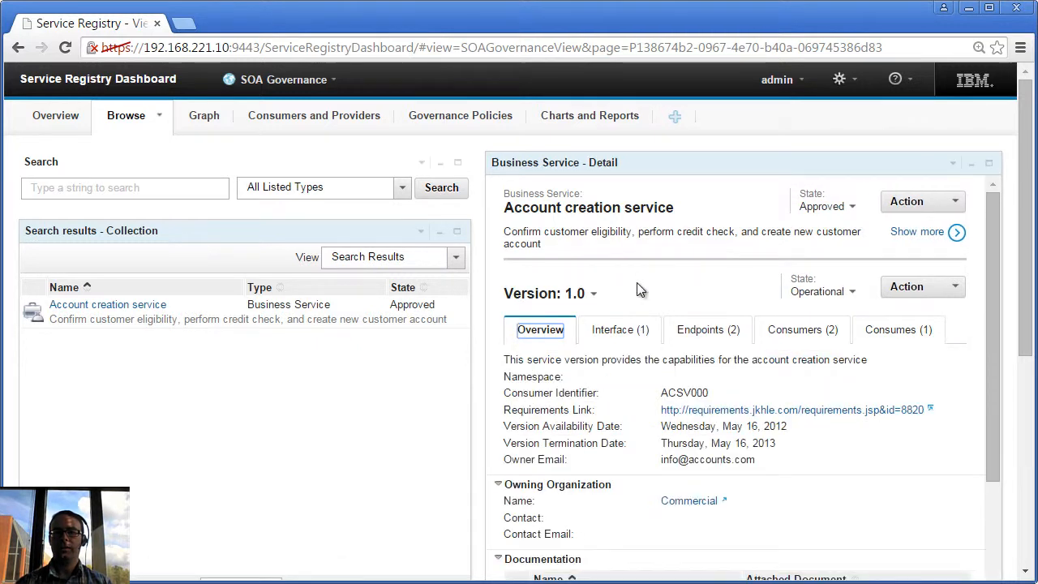